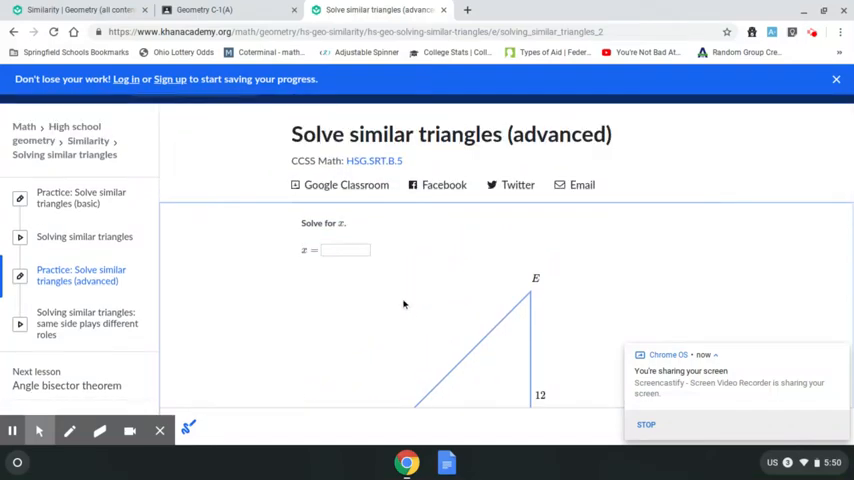
pyautogui.moveTo(388, 332)
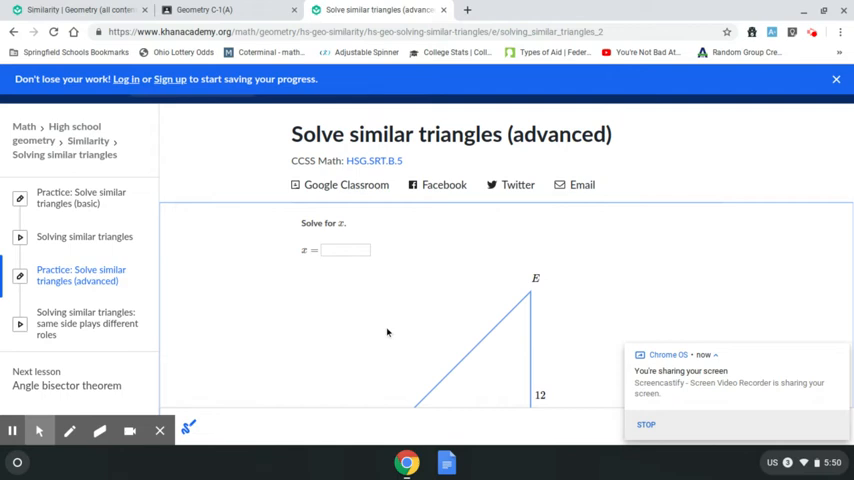
# Step: Scroll down to bring the triangle diagram with sides 4, 8, 12 and x into view
pyautogui.scroll(-3)
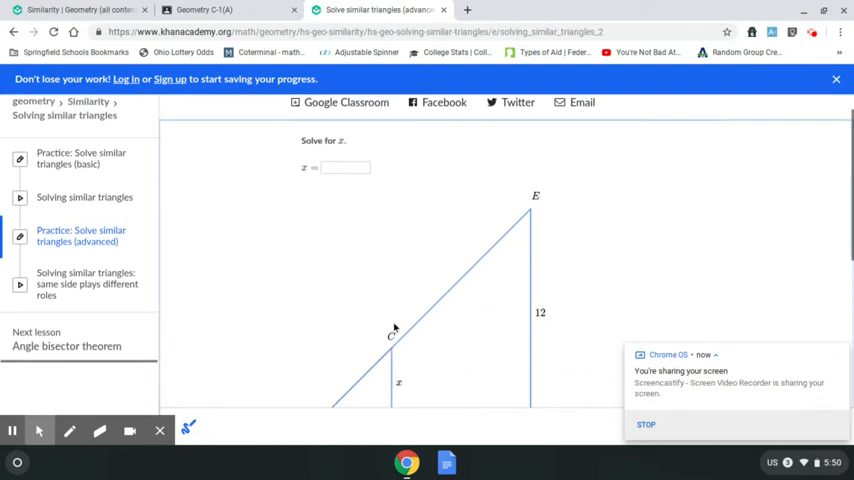
pyautogui.scroll(-3)
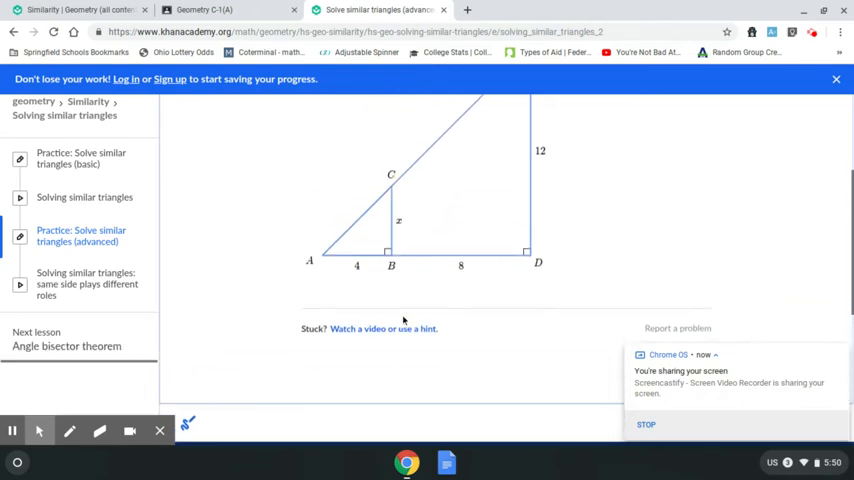
pyautogui.scroll(-3)
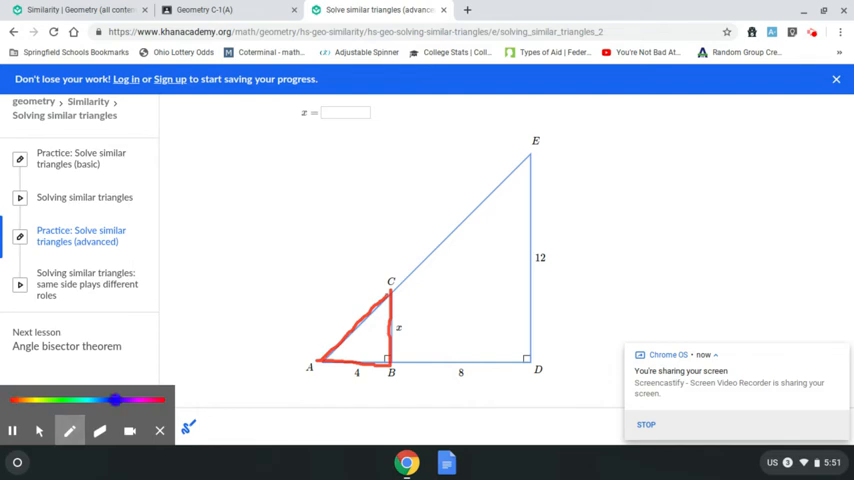
# Step: Outline the small triangle in red and mark the matching sides for x/4 = 12/12 in blue
pyautogui.moveTo(315, 362); pyautogui.dragTo(530, 362)
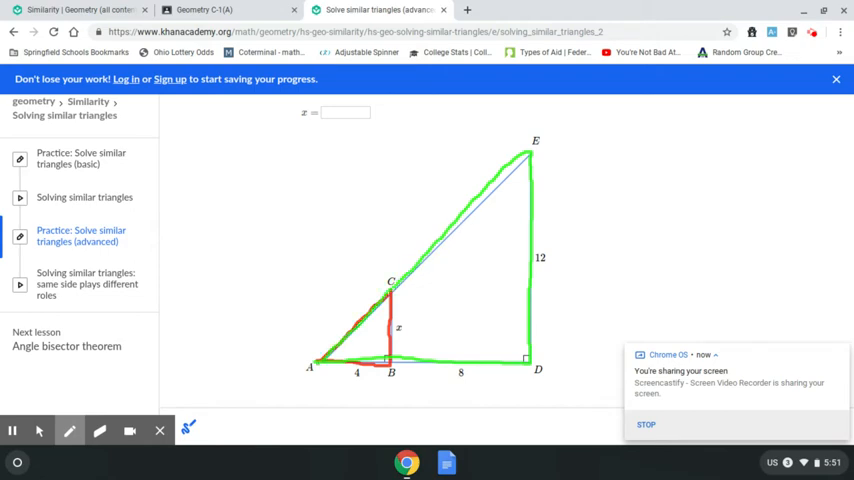
pyautogui.click(69, 430)
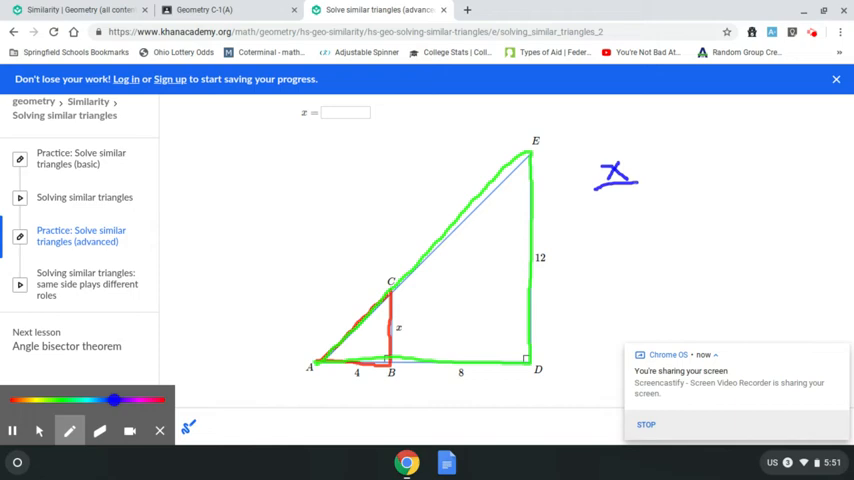
pyautogui.moveTo(605, 195); pyautogui.dragTo(625, 215)
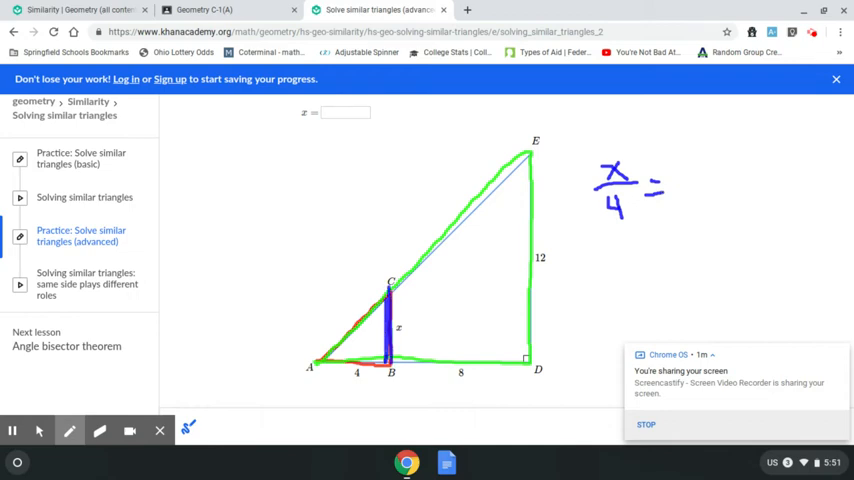
pyautogui.moveTo(530, 155); pyautogui.dragTo(527, 360)
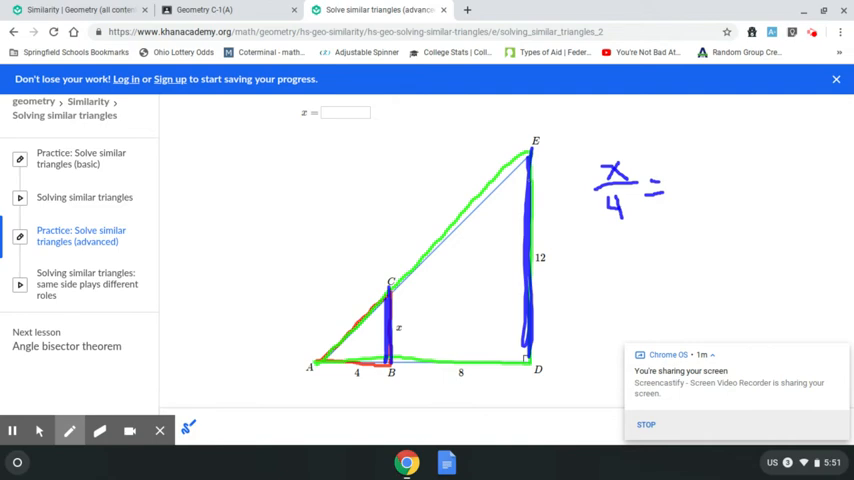
pyautogui.moveTo(670, 155); pyautogui.dragTo(715, 180)
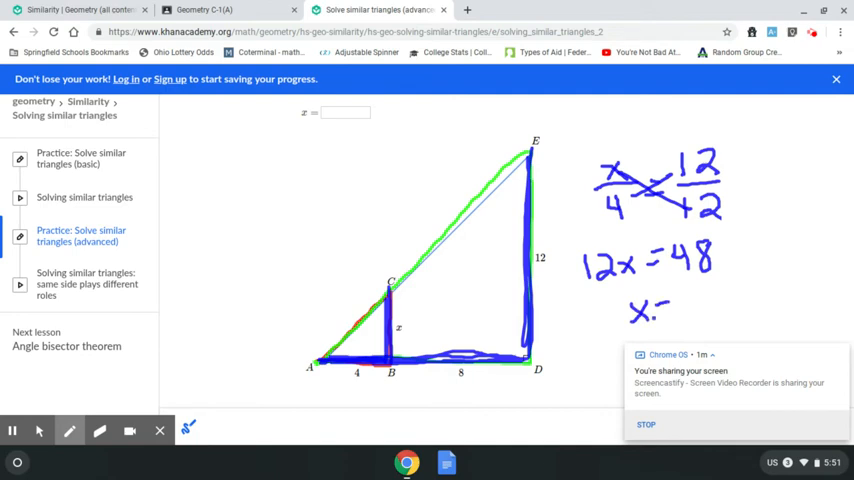
# Step: Write x = 4 beside the work and enter 4 as the answer
pyautogui.moveTo(650, 315); pyautogui.dragTo(690, 315)
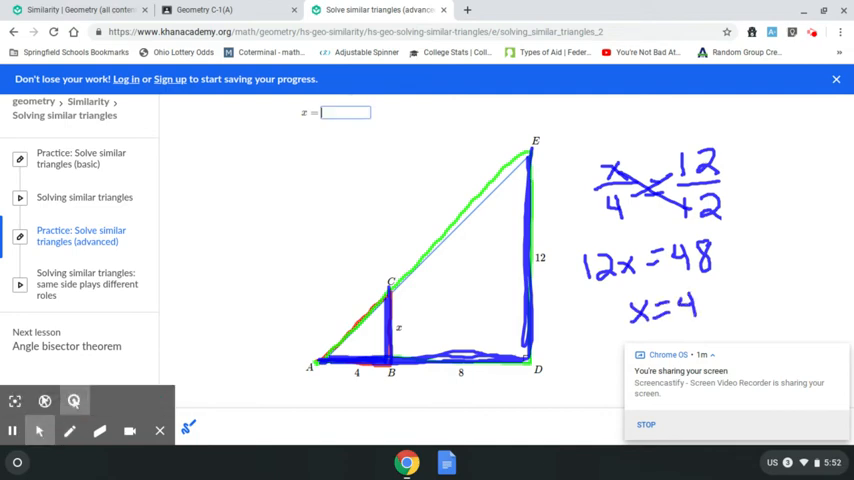
pyautogui.write('4')
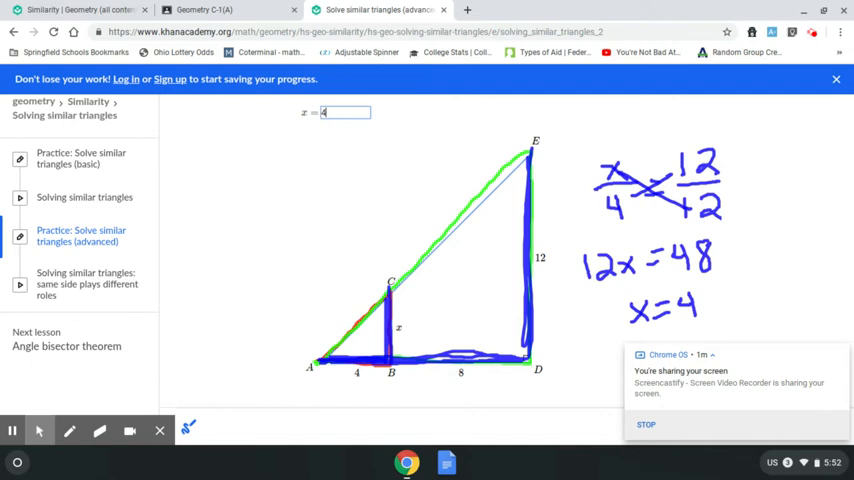
pyautogui.scroll(-3)
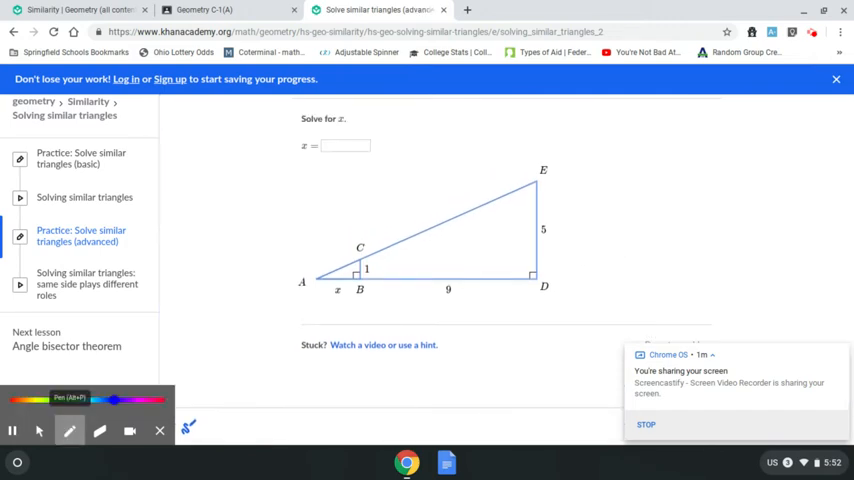
# Step: Outline the small triangle ABC in blue and the large triangle in green
pyautogui.moveTo(315, 282); pyautogui.dragTo(358, 285)
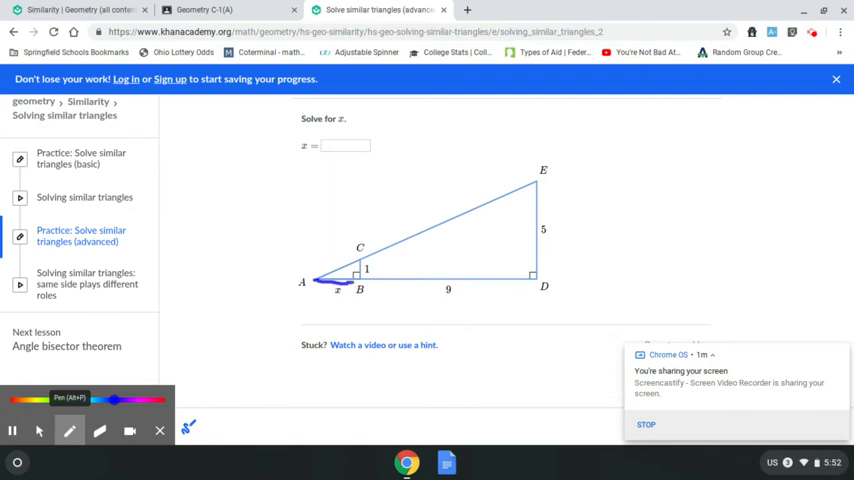
pyautogui.moveTo(318, 278); pyautogui.dragTo(362, 268)
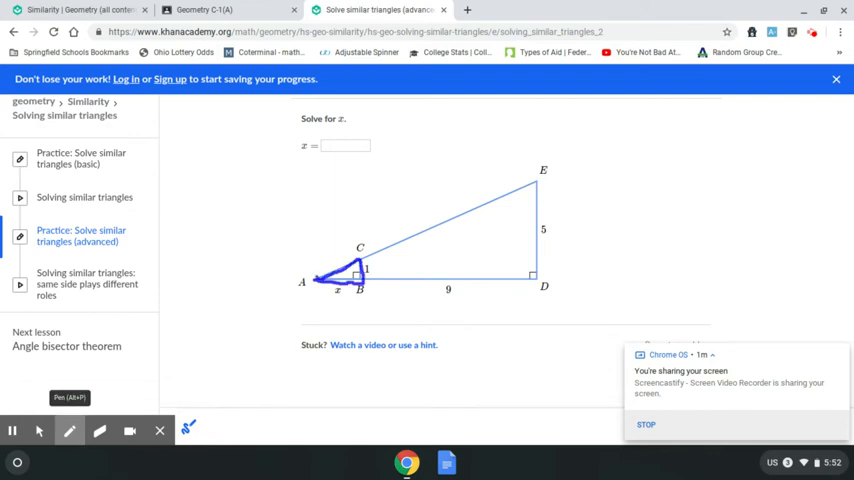
pyautogui.click(69, 430)
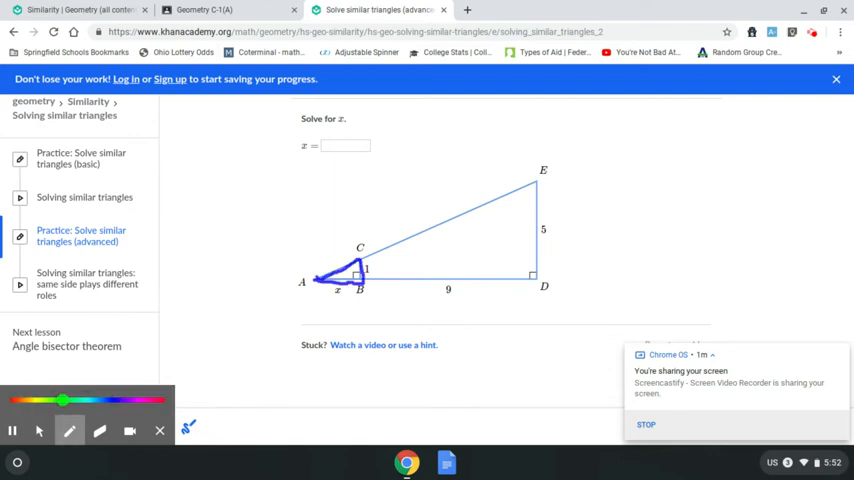
pyautogui.moveTo(310, 283); pyautogui.dragTo(540, 180)
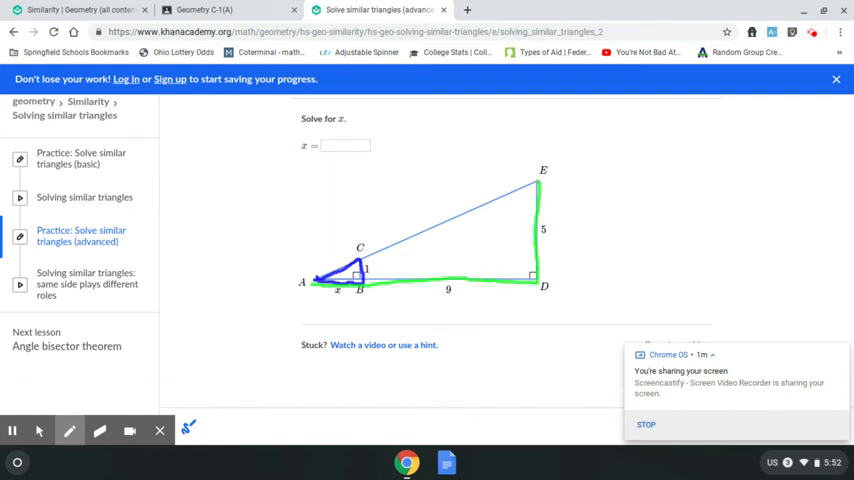
pyautogui.moveTo(312, 282); pyautogui.dragTo(538, 183)
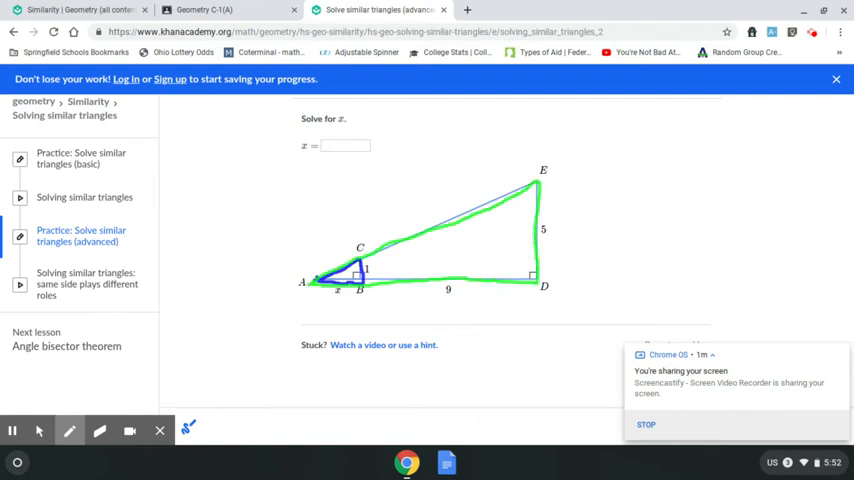
pyautogui.click(69, 430)
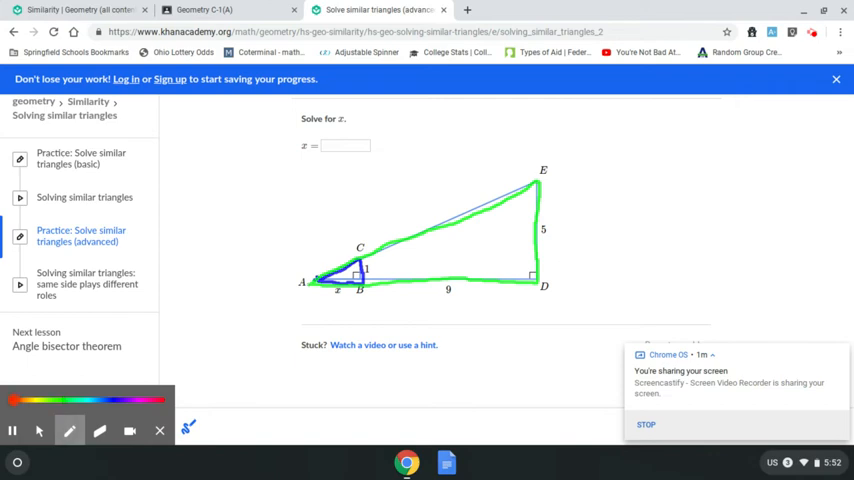
# Step: Write 1/x = 5/(x+9) and solve it to 4x = 9, x = 2.25, enter 2.25, and move to the next question
pyautogui.moveTo(620, 165); pyautogui.dragTo(625, 200)
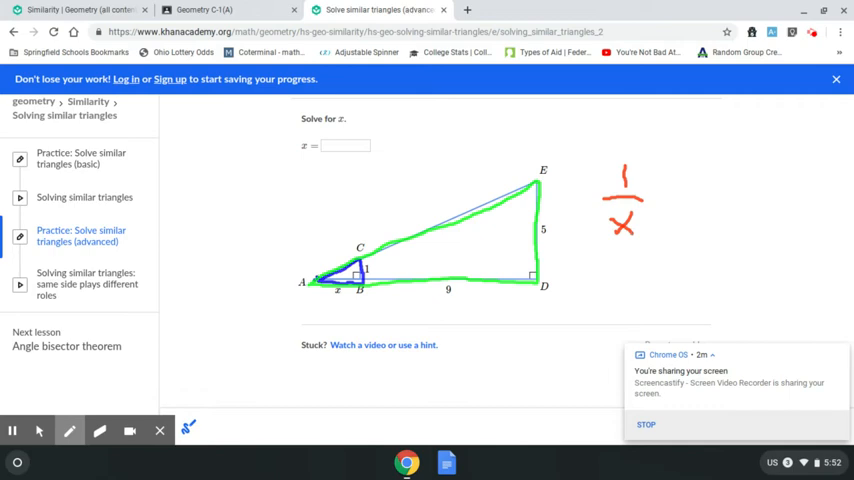
pyautogui.moveTo(650, 196); pyautogui.dragTo(672, 205)
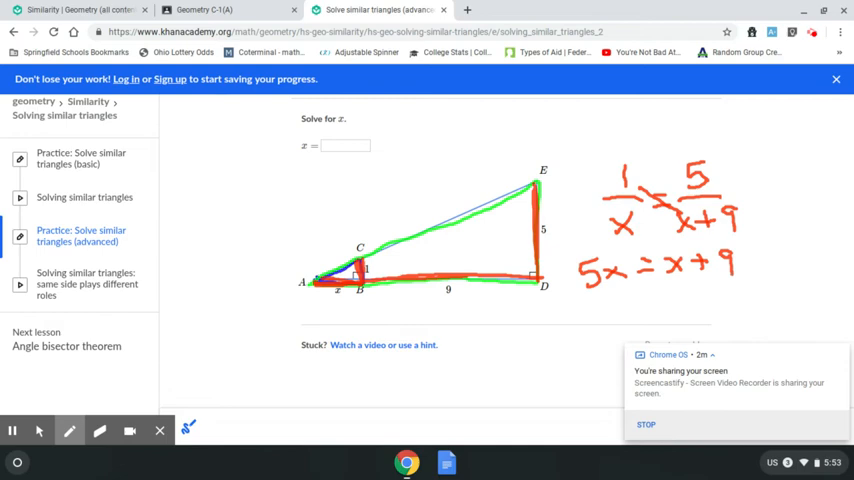
pyautogui.moveTo(595, 308); pyautogui.dragTo(655, 312)
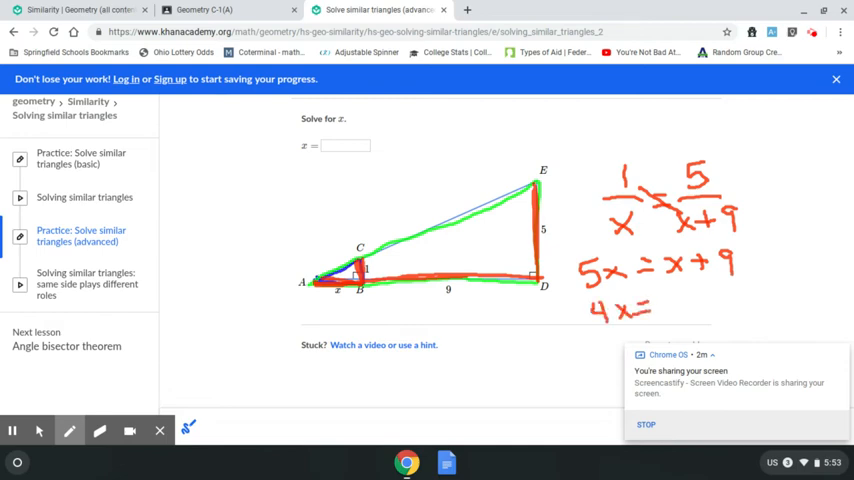
pyautogui.moveTo(670, 305); pyautogui.dragTo(730, 312)
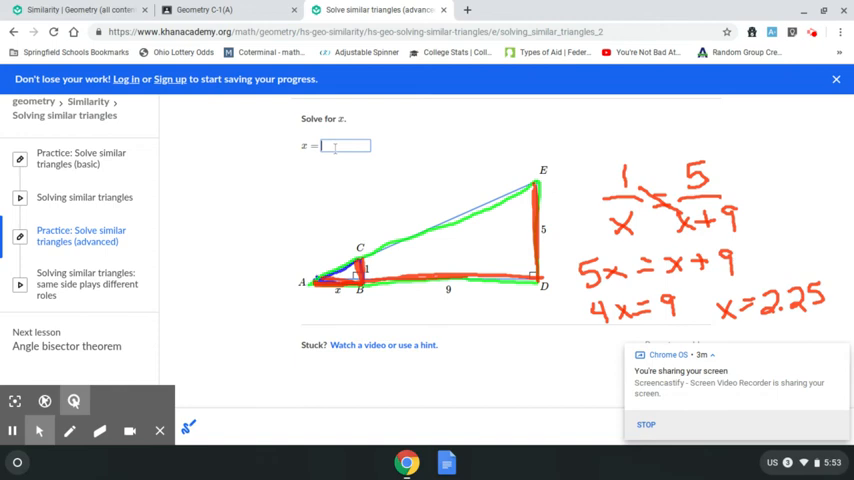
pyautogui.write('2.25')
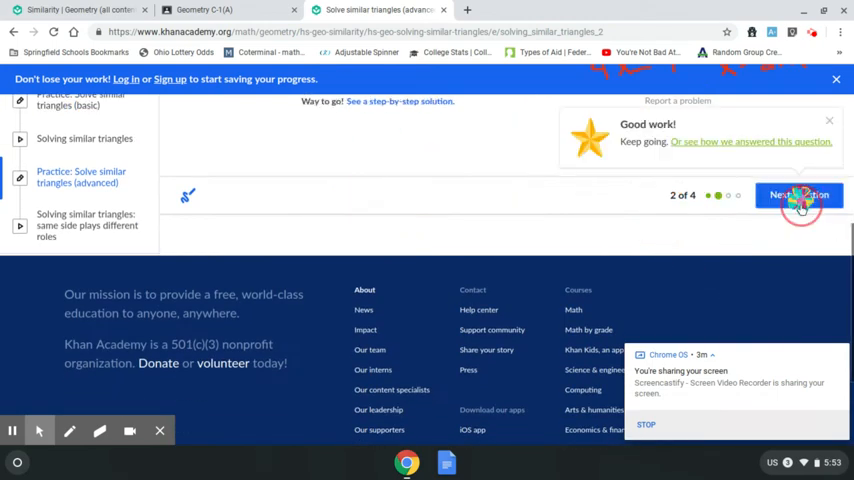
pyautogui.click(799, 195)
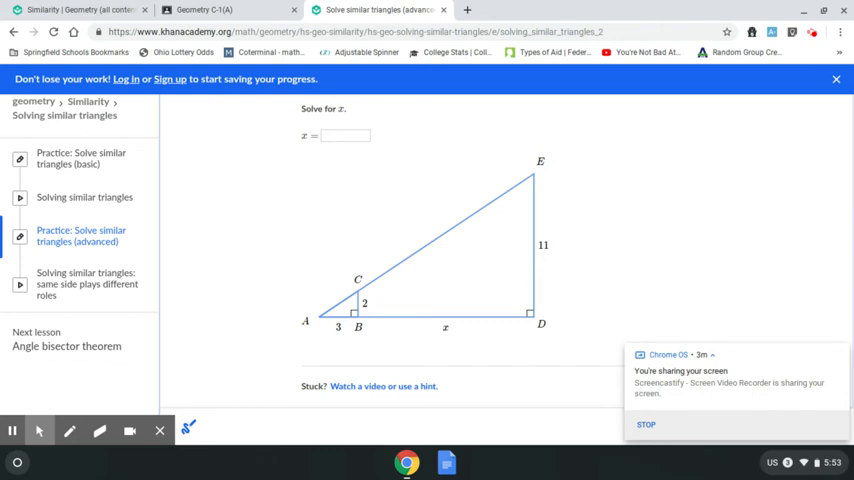
# Step: Trace the two triangles of the third problem with the pen
pyautogui.click(69, 430)
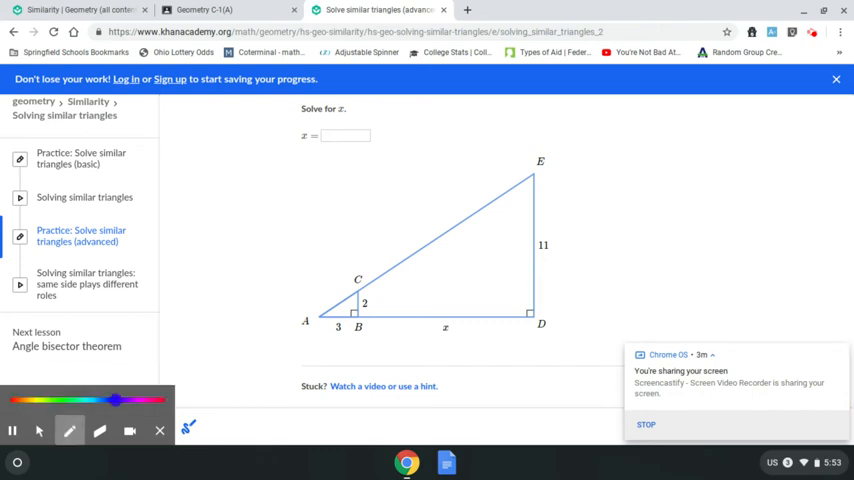
pyautogui.moveTo(318, 318); pyautogui.dragTo(358, 317)
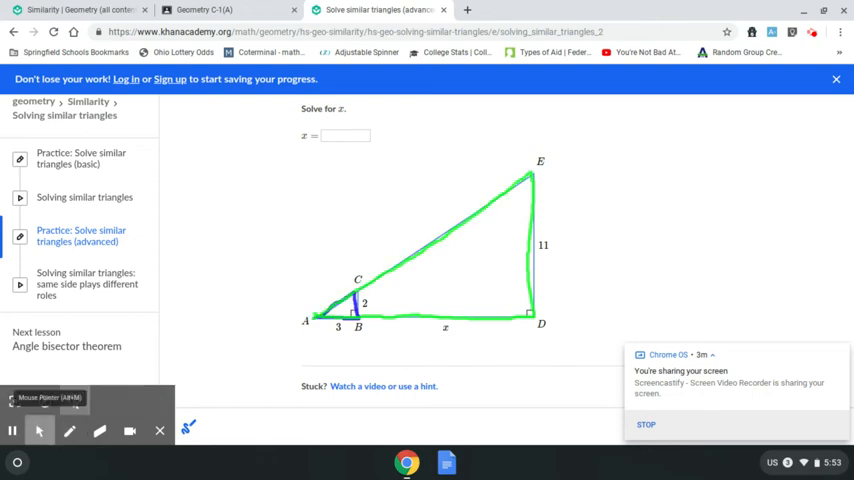
pyautogui.click(69, 431)
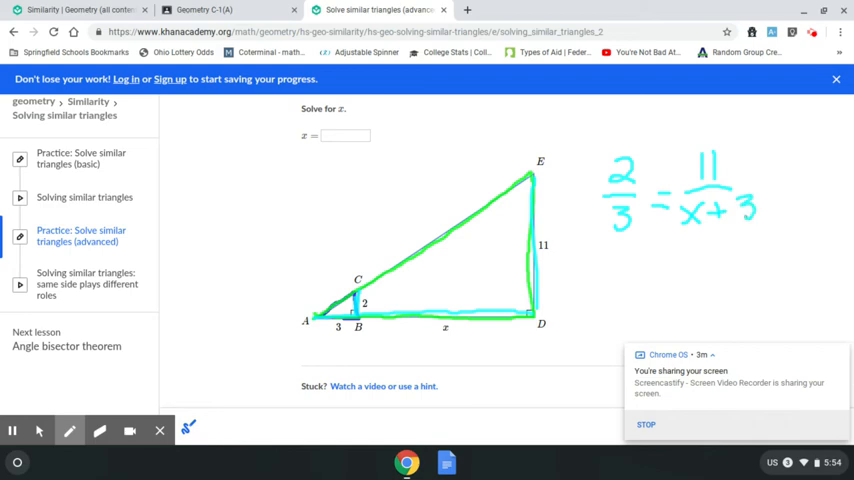
# Step: Write 2/3 = 11/(x+3), solve to x = 13.5, and submit 13.5
pyautogui.moveTo(640, 210); pyautogui.dragTo(697, 168)
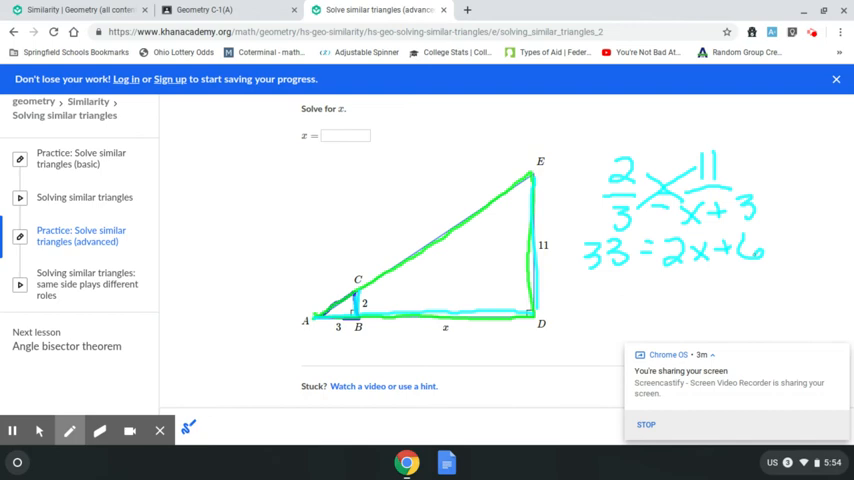
pyautogui.moveTo(590, 305); pyautogui.dragTo(625, 300)
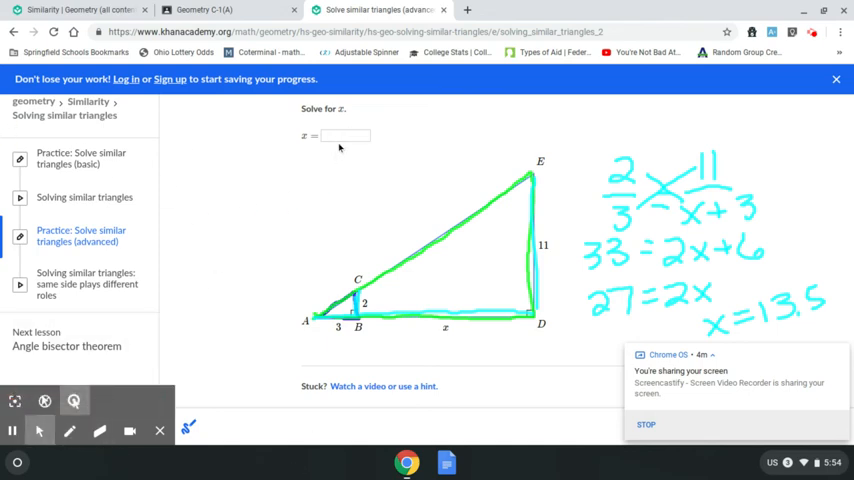
pyautogui.write('13.5')
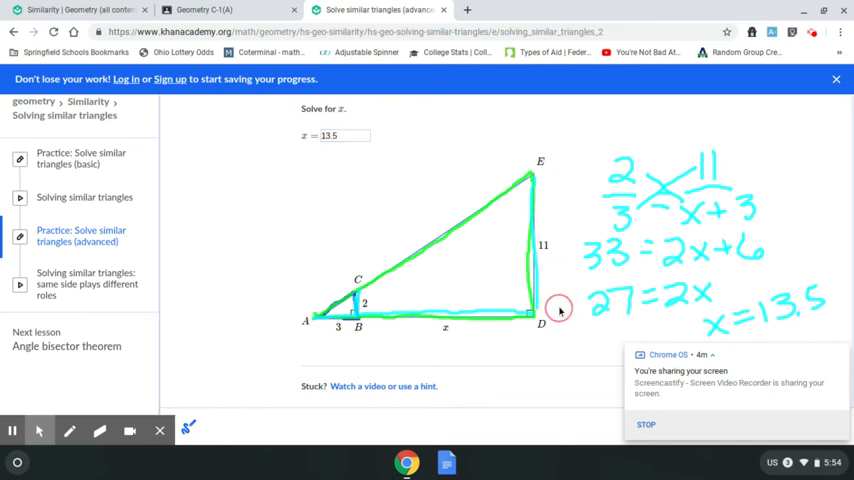
pyautogui.scroll(-3)
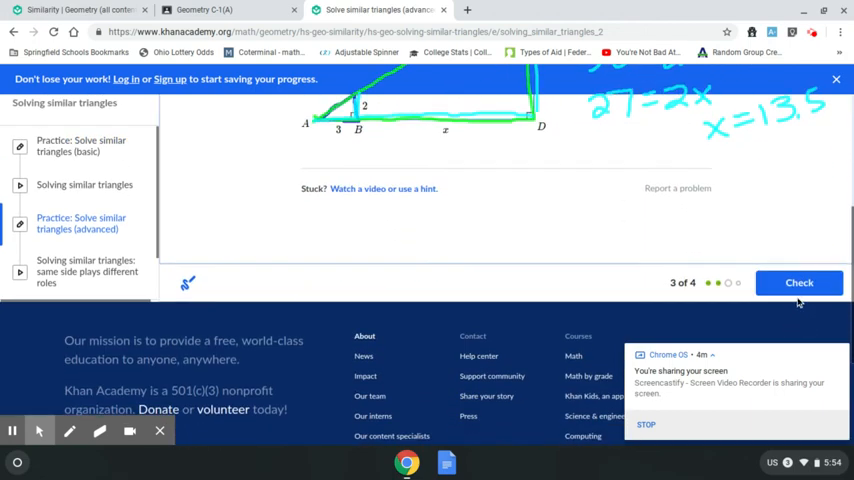
pyautogui.click(798, 282)
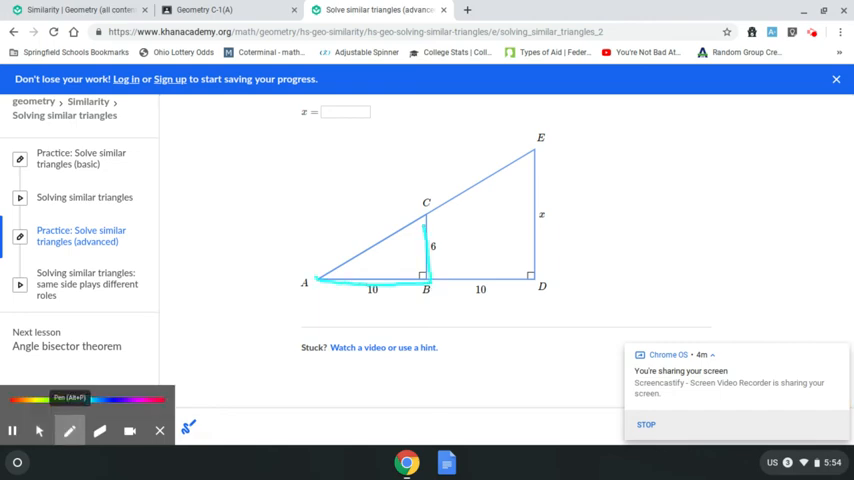
# Step: Outline the small triangle ABC in cyan
pyautogui.moveTo(320, 282); pyautogui.dragTo(423, 217)
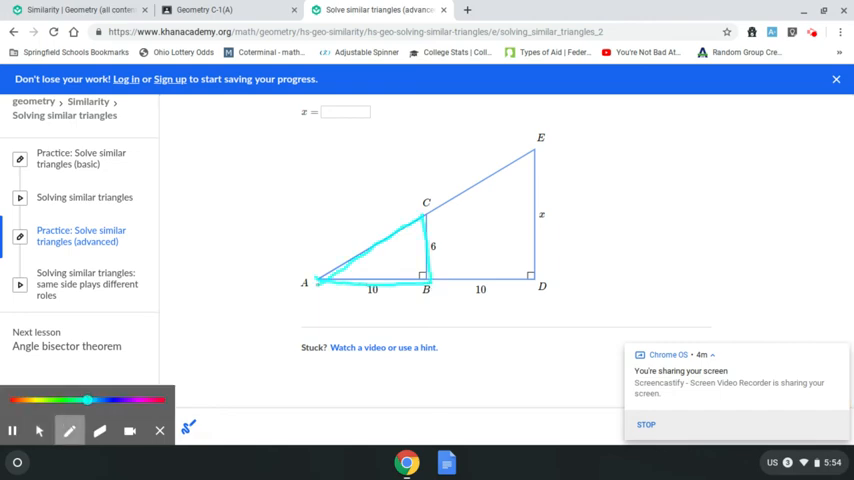
pyautogui.moveTo(320, 281); pyautogui.dragTo(530, 278)
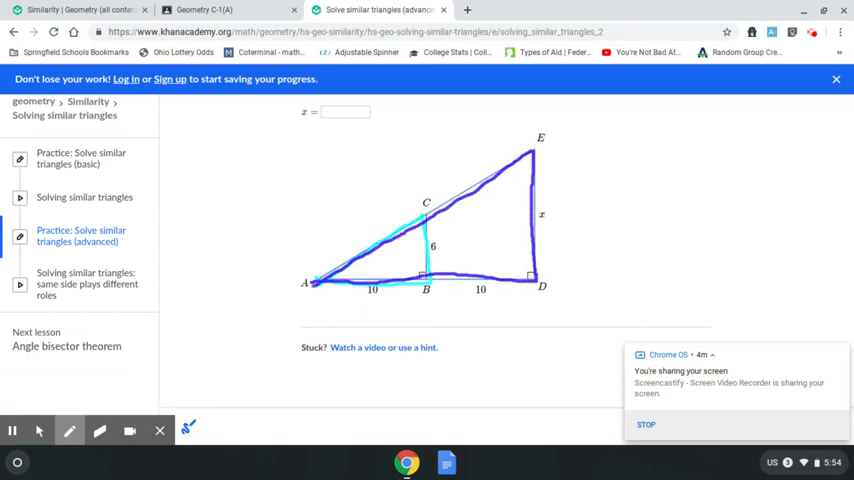
pyautogui.click(69, 431)
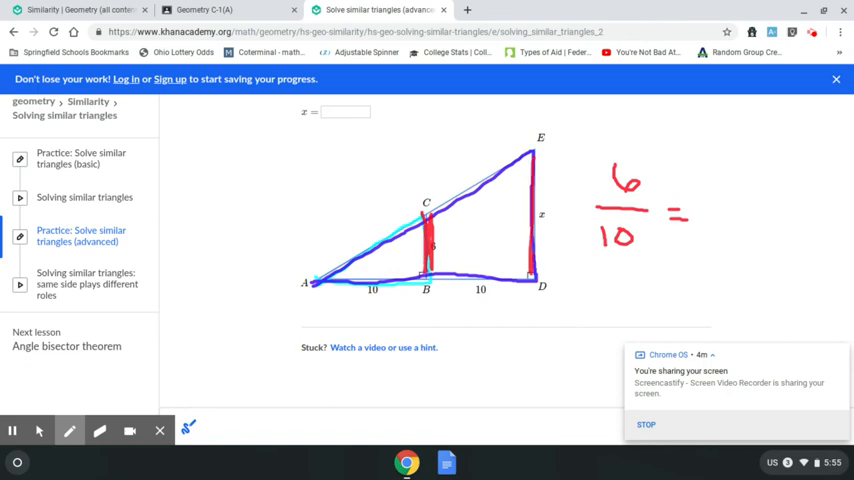
# Step: Write 6/10 = x/20 and solve it to x = 12, check the answer, and show the summary
pyautogui.moveTo(710, 170); pyautogui.dragTo(745, 205)
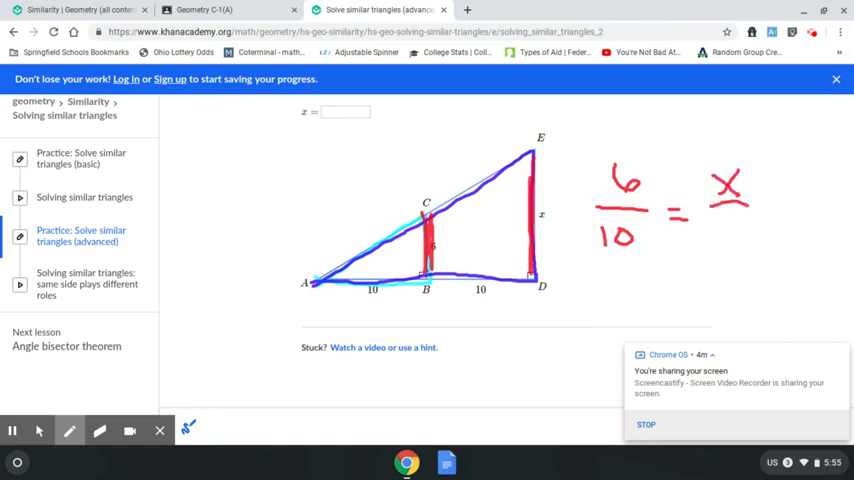
pyautogui.moveTo(320, 283); pyautogui.dragTo(415, 283)
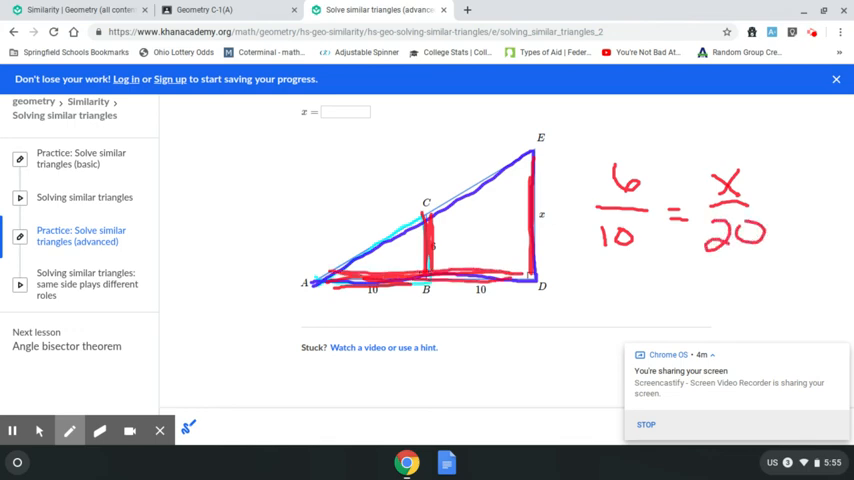
pyautogui.moveTo(640, 185); pyautogui.dragTo(730, 235)
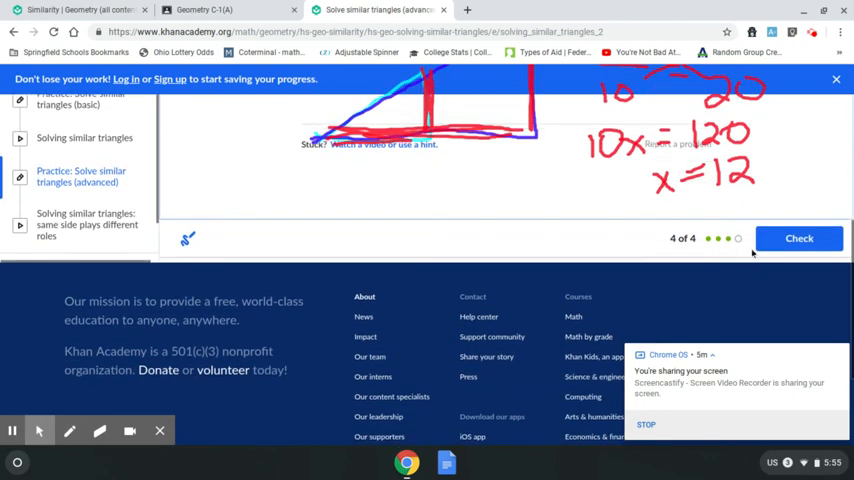
pyautogui.click(799, 238)
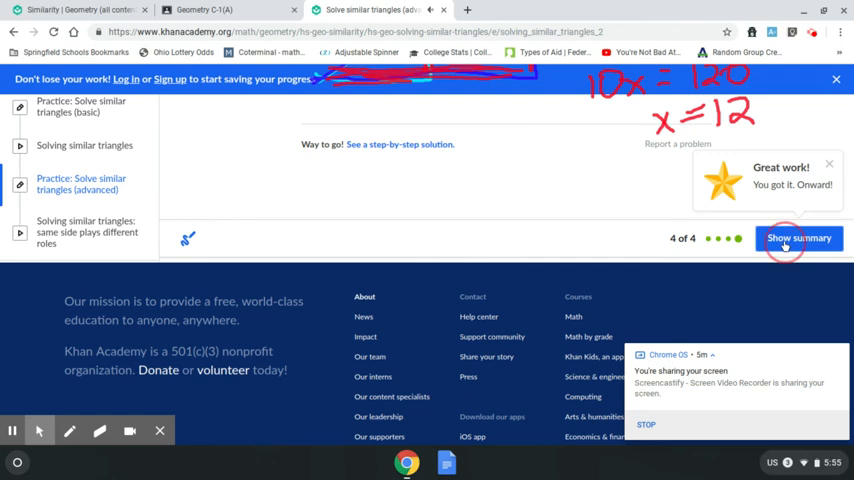
pyautogui.click(799, 238)
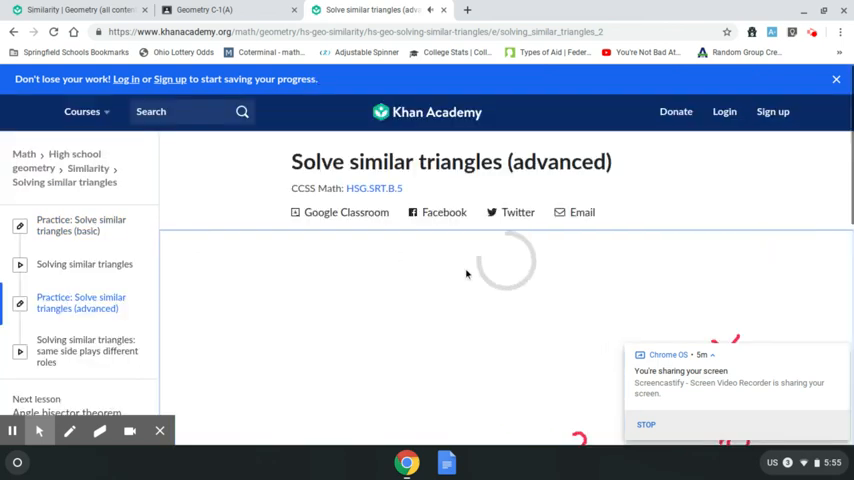